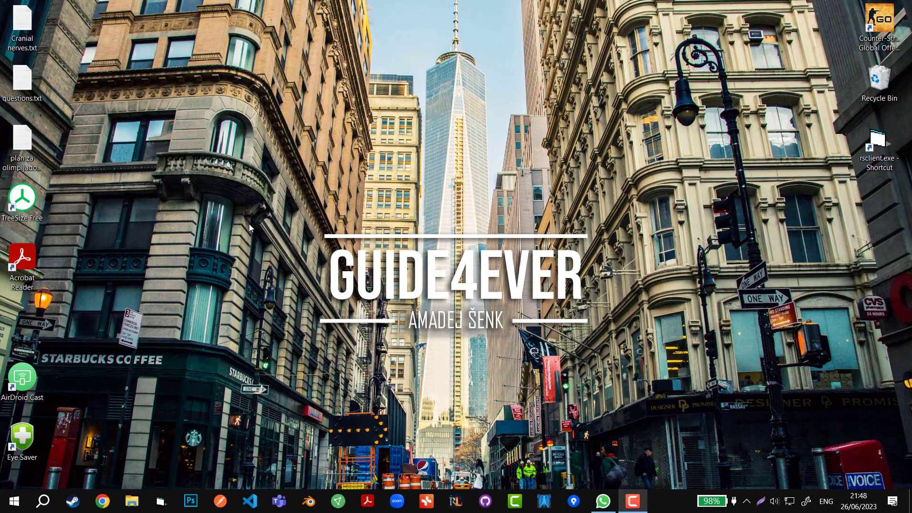
{"action": "mouse_move", "coordinate": [159, 272]}
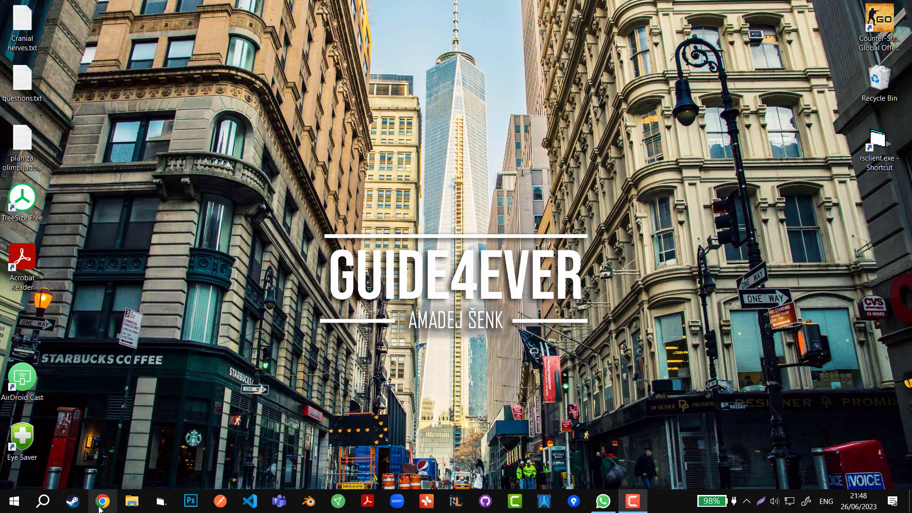
Search Google for 'steam' in Chrome
{"action": "left_click", "coordinate": [103, 500]}
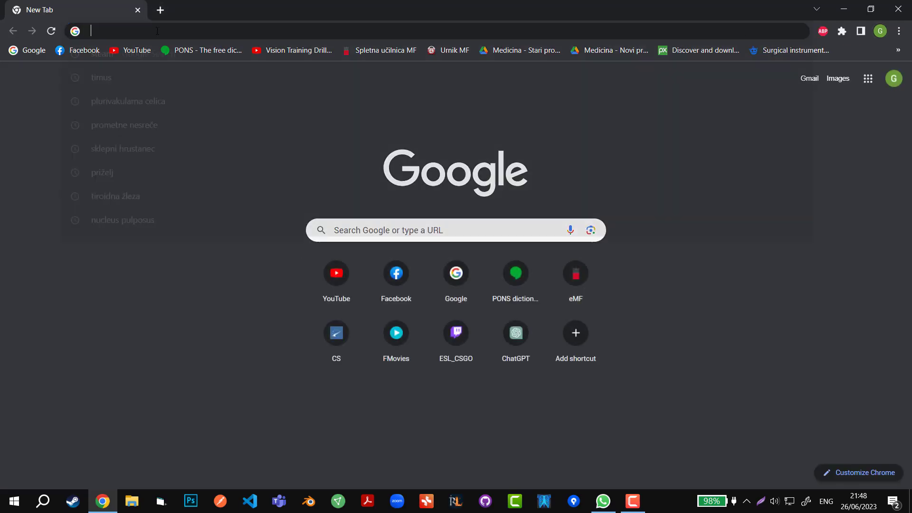
{"action": "type", "text": "steam&oq=steam&aqs=chrome.0.69i59l3j69i60l5.1860j0j7&sourceid=chrome&ie=UTF-8"}
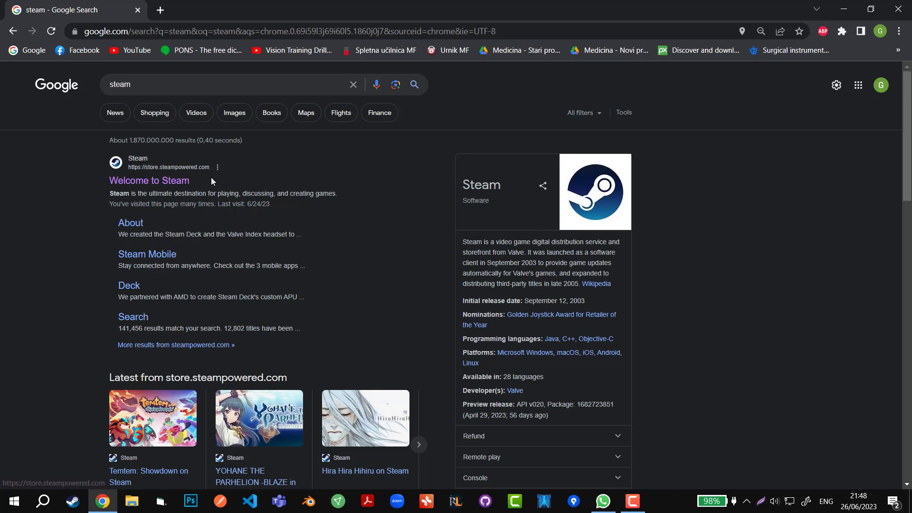
Go from the 'Welcome to Steam' result to the Steam store's sign-in page
{"action": "left_click", "coordinate": [149, 181]}
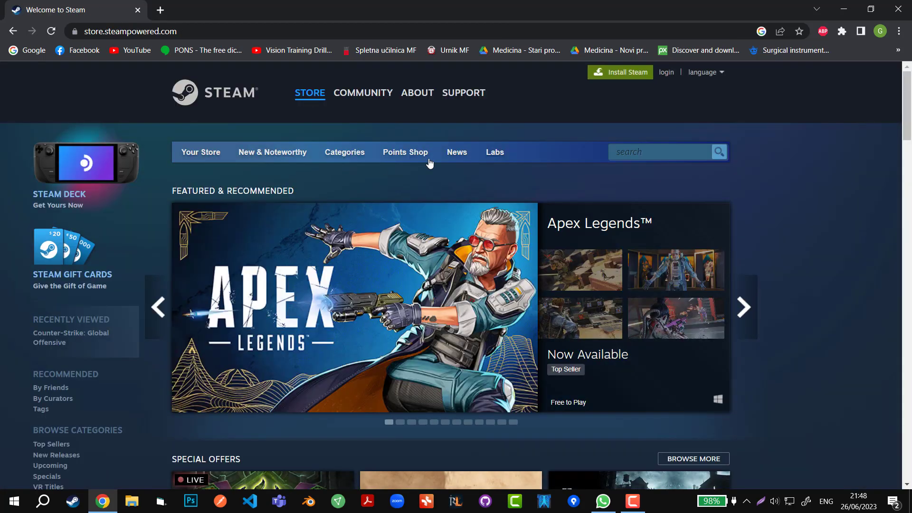
{"action": "mouse_move", "coordinate": [665, 84]}
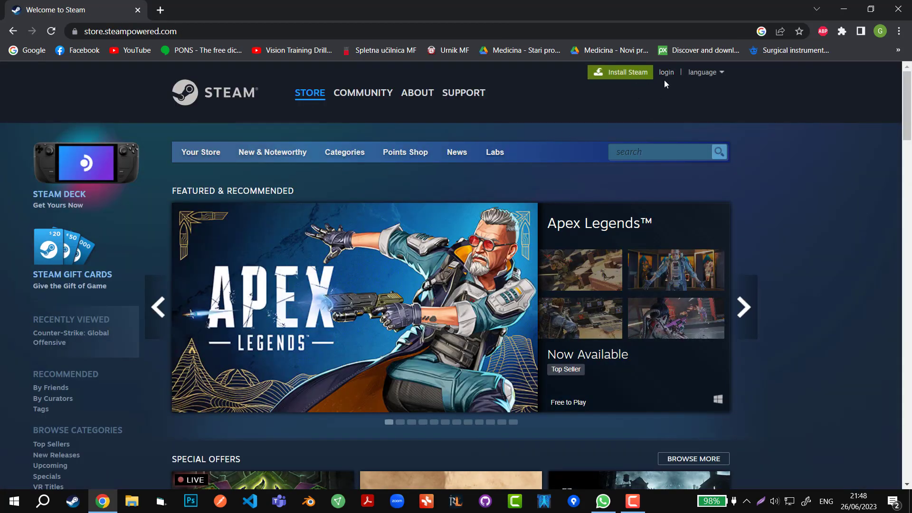
{"action": "left_click", "coordinate": [666, 72]}
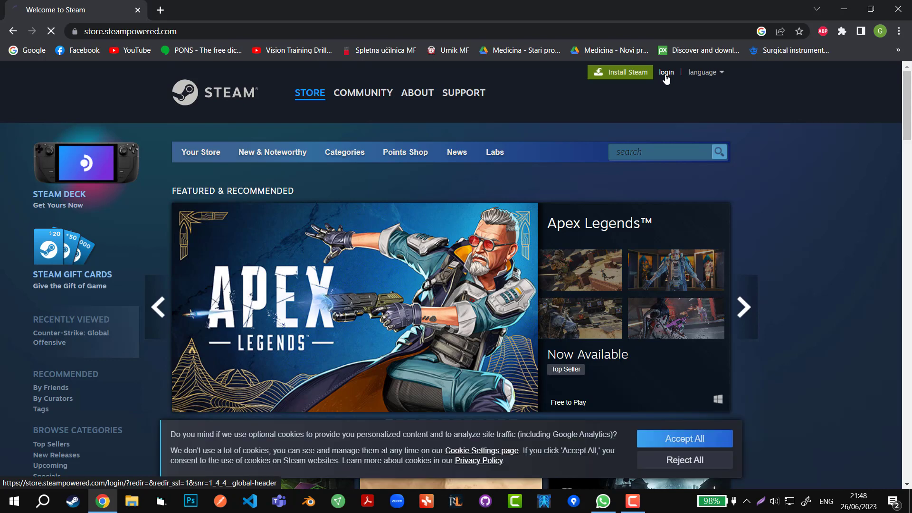
{"action": "left_click", "coordinate": [667, 72]}
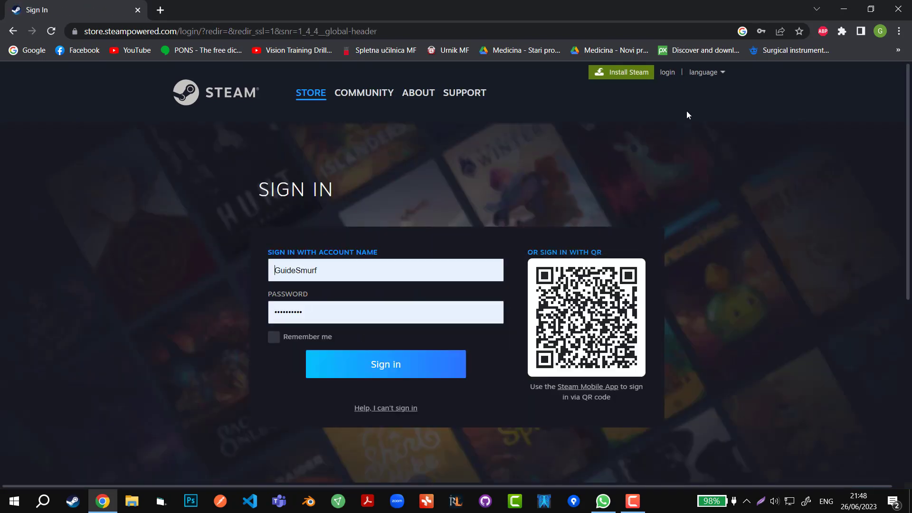
Choose 'Join Steam' at the bottom of the sign-in page to start a new account
{"action": "scroll", "scroll_direction": "down", "scroll_amount": 3}
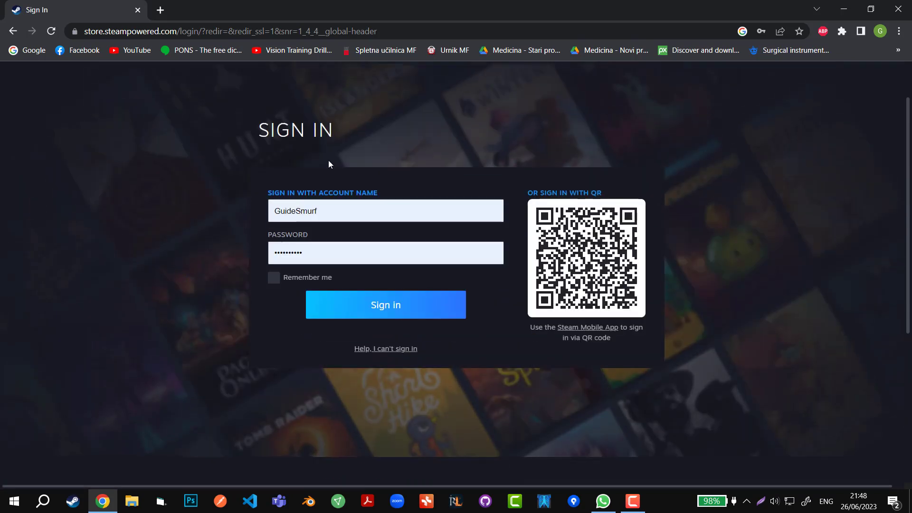
{"action": "scroll", "scroll_direction": "down", "scroll_amount": 3}
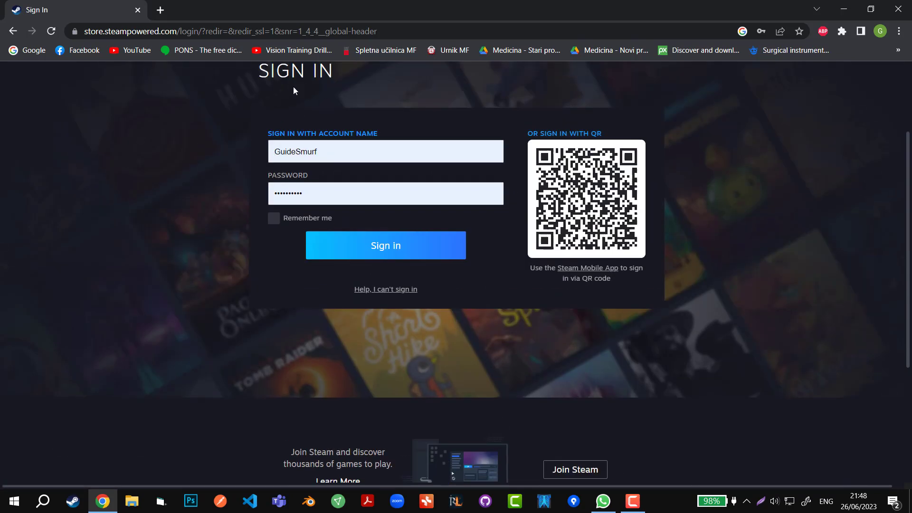
{"action": "scroll", "scroll_direction": "down", "scroll_amount": 3}
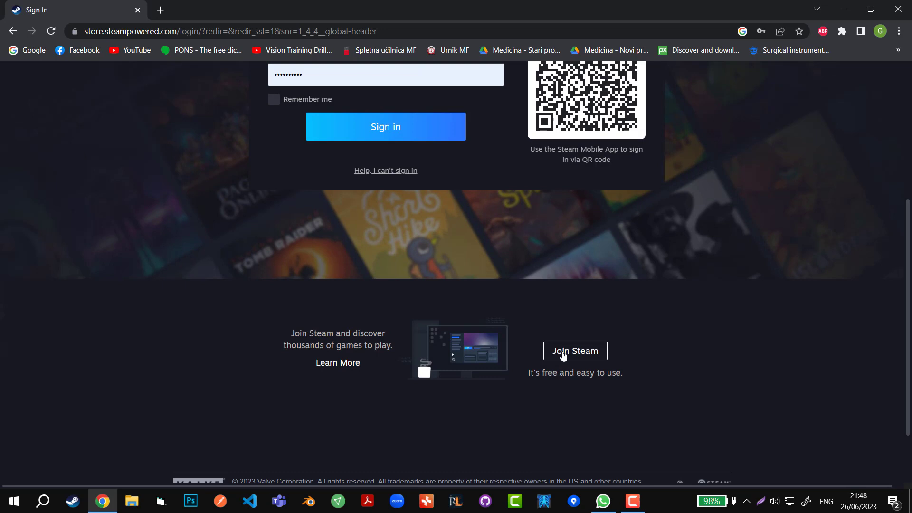
{"action": "left_click", "coordinate": [576, 350]}
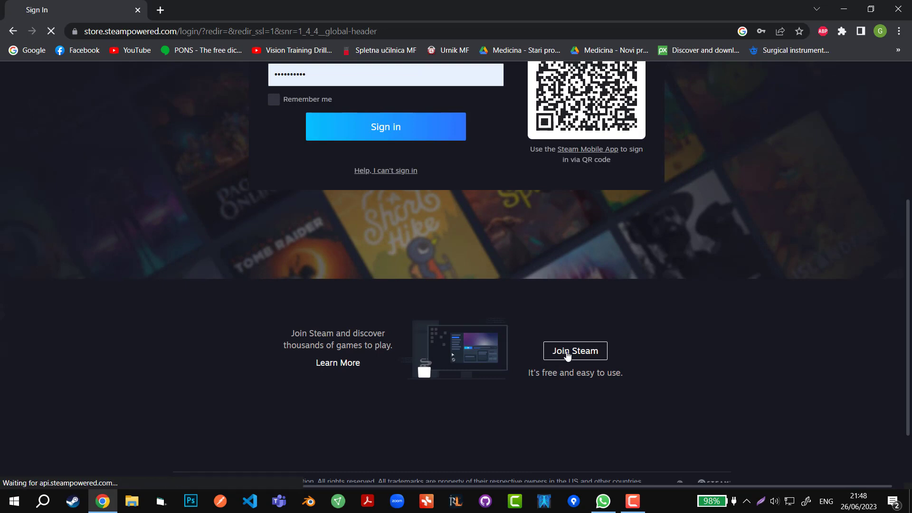
Enter the email address in both email fields of the Create Your Account form
{"action": "left_click", "coordinate": [576, 350]}
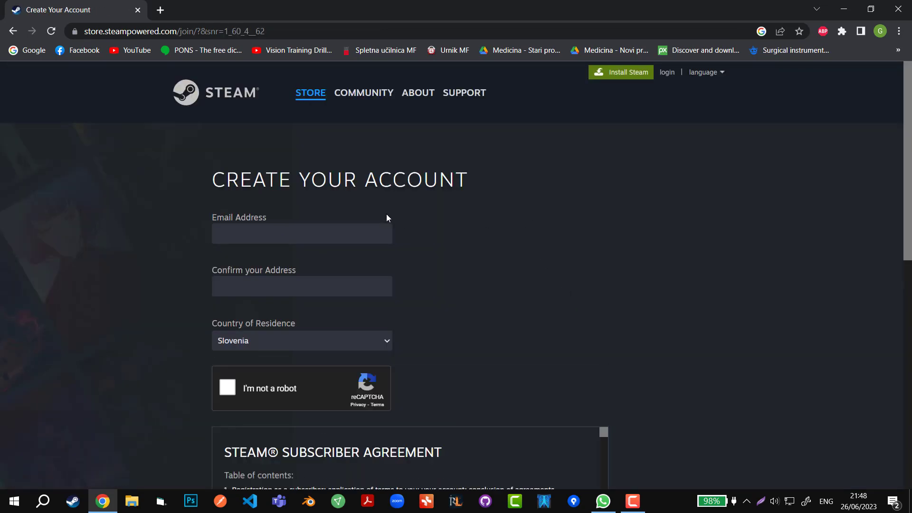
{"action": "triple_click", "coordinate": [338, 179]}
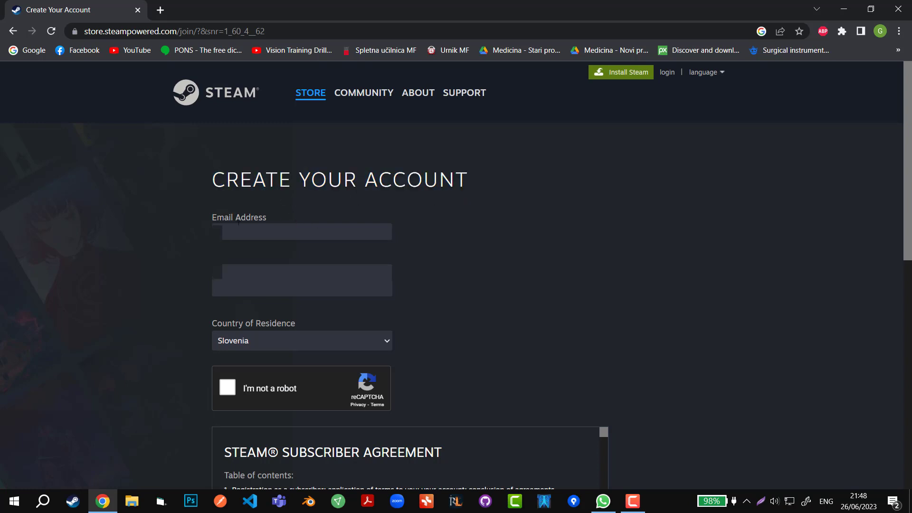
{"action": "left_click", "coordinate": [301, 232]}
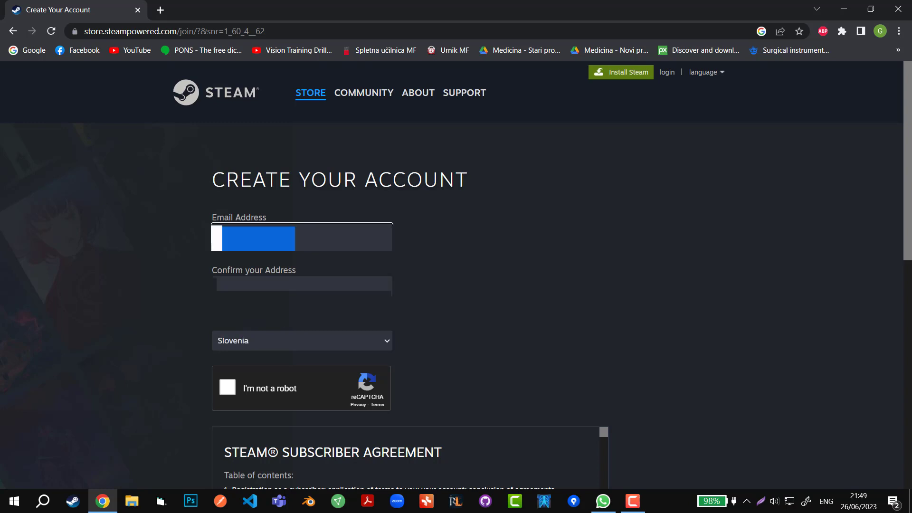
Pass the 'I'm not a robot' check by selecting the taxi images and verifying
{"action": "scroll", "scroll_direction": "down", "scroll_amount": 3}
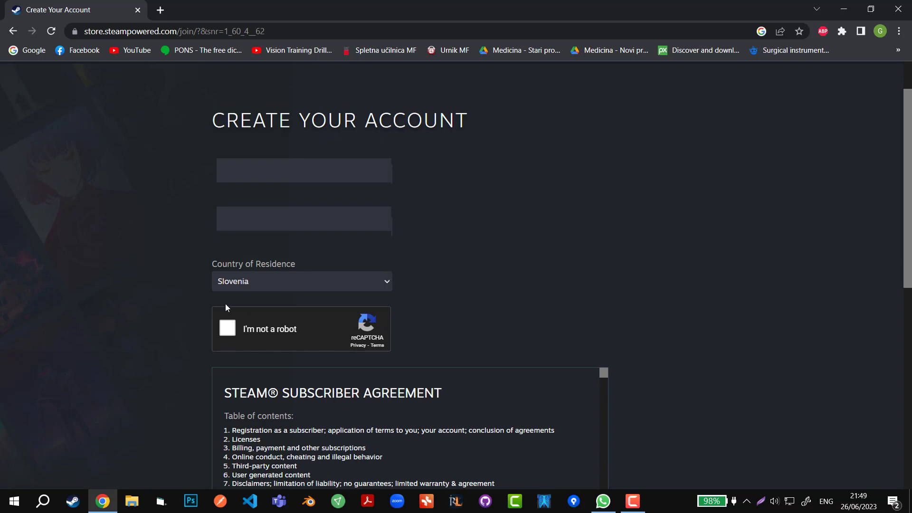
{"action": "left_click", "coordinate": [227, 328]}
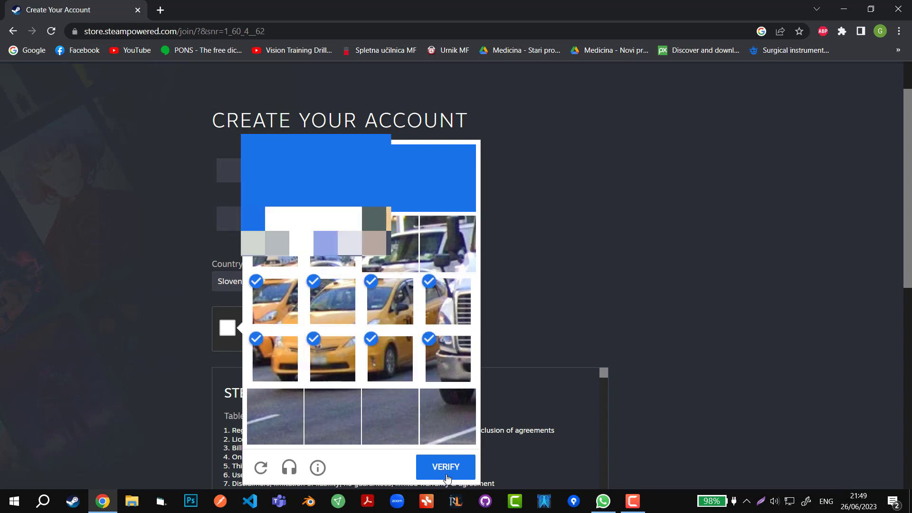
{"action": "left_click", "coordinate": [445, 466]}
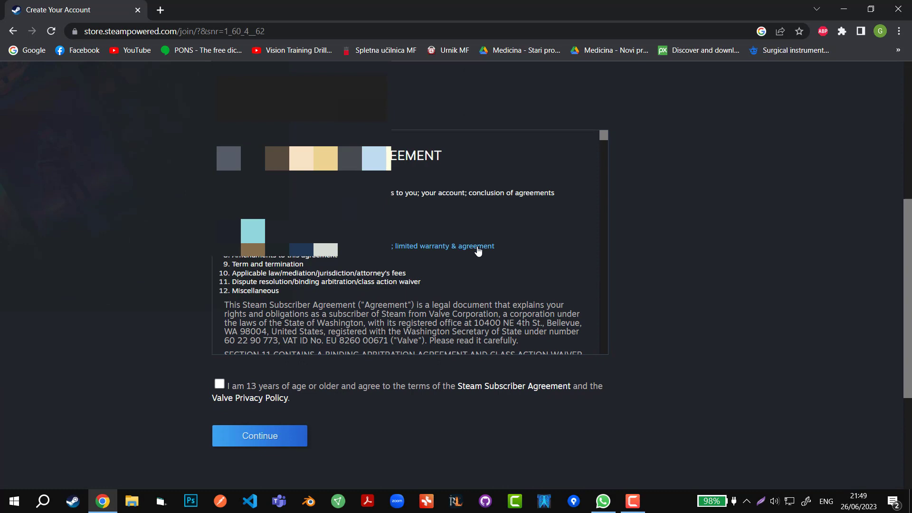
Accept the subscriber agreement, confirm age 15 or older, and verify via the Steam email in Gmail
{"action": "left_click", "coordinate": [220, 384]}
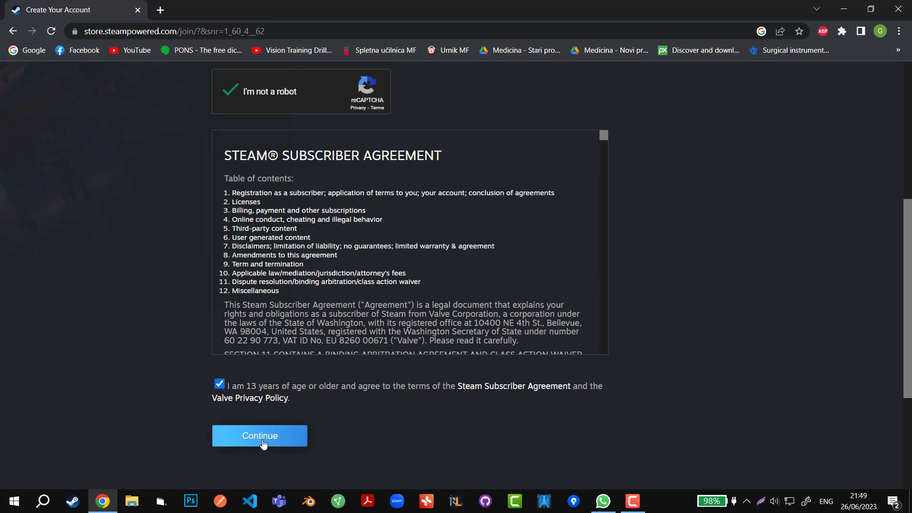
{"action": "left_click", "coordinate": [259, 435]}
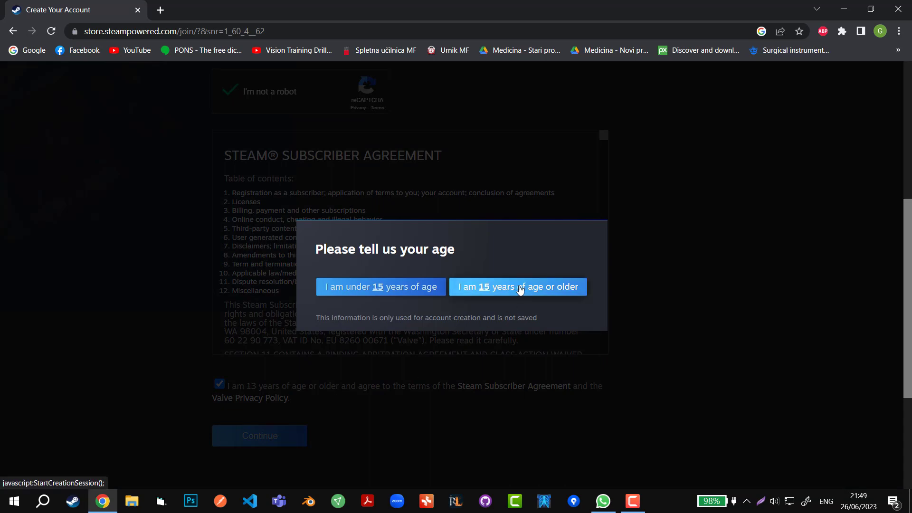
{"action": "left_click", "coordinate": [518, 287]}
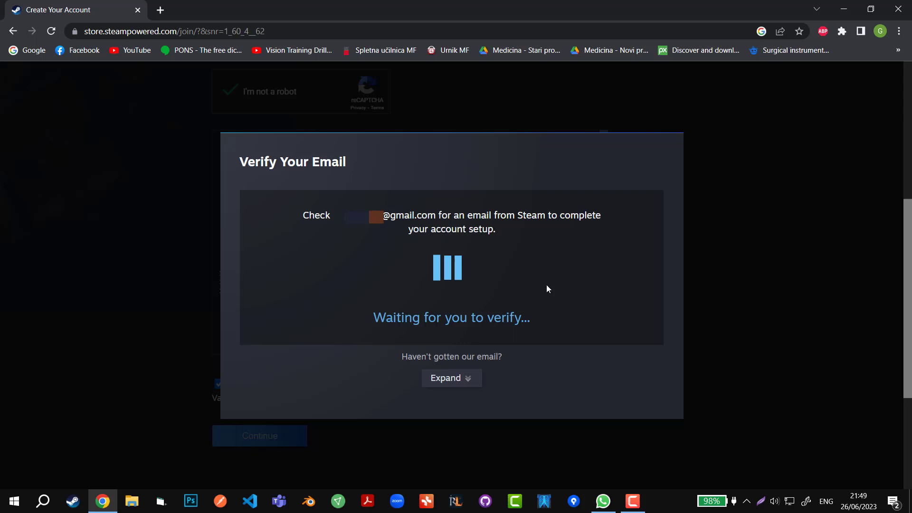
{"action": "mouse_move", "coordinate": [389, 242]}
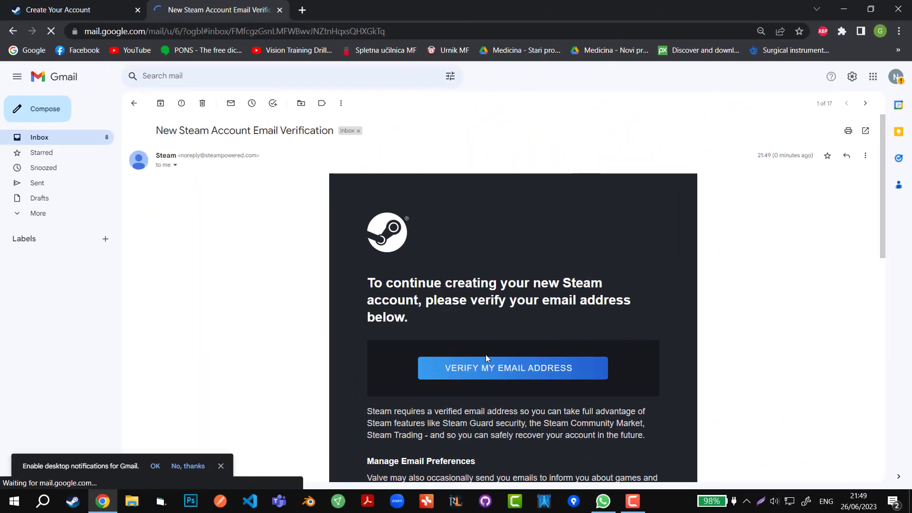
{"action": "left_click", "coordinate": [512, 368]}
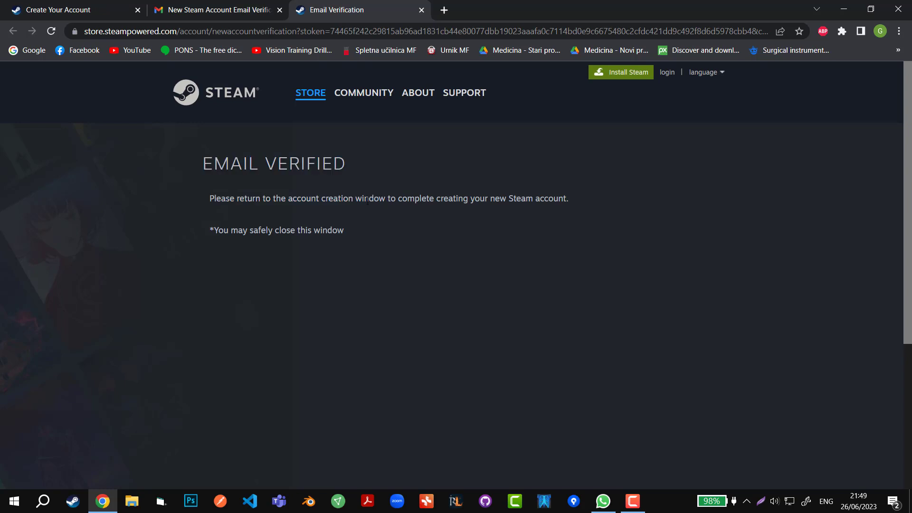
Return from Gmail's Email Verified page to the Create Your Account tab
{"action": "left_click_drag", "start_coordinate": [235, 199], "coordinate": [395, 199]}
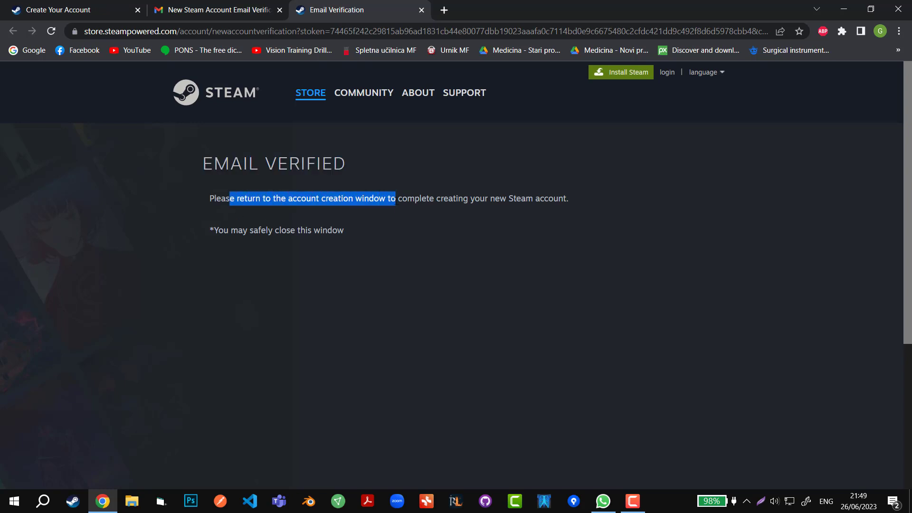
{"action": "left_click", "coordinate": [66, 11]}
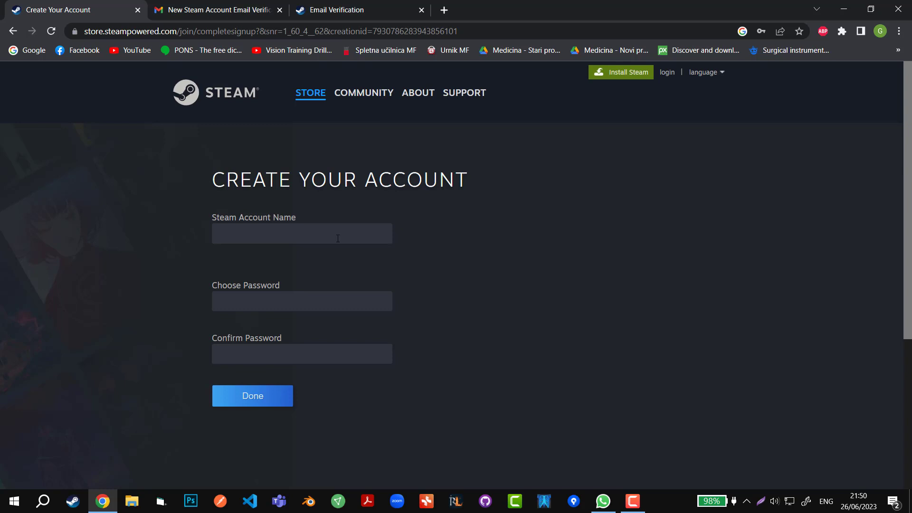
Enter 'FunnyGum' as account name and accept the available suggestion funnygummybear691
{"action": "left_click", "coordinate": [302, 234]}
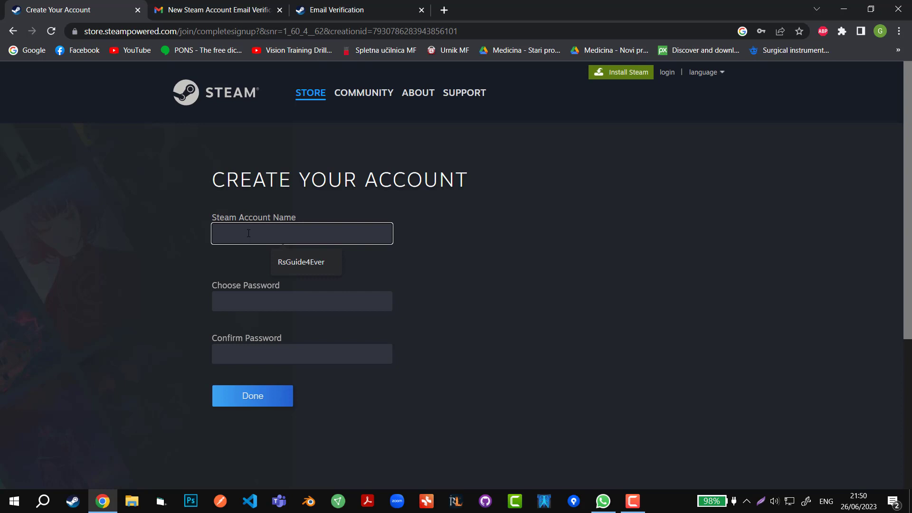
{"action": "type", "text": "FunnyGummyBear69"}
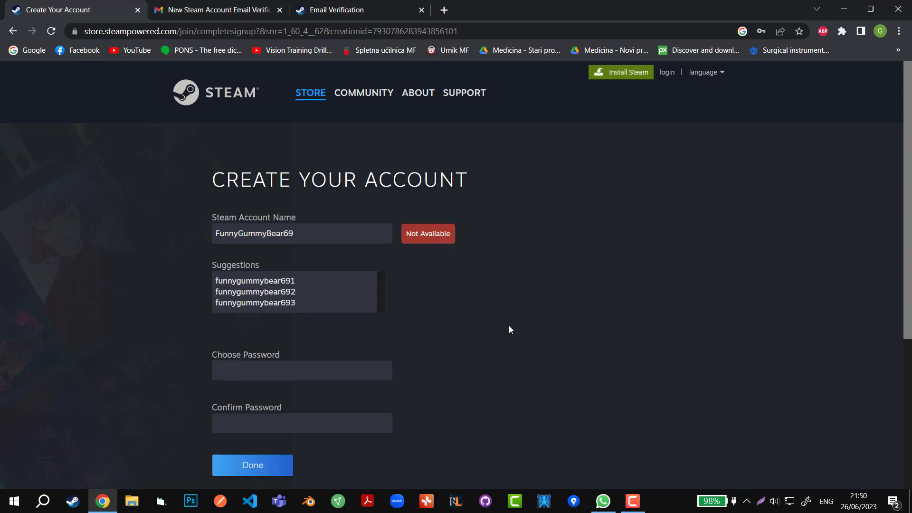
{"action": "left_click", "coordinate": [255, 280]}
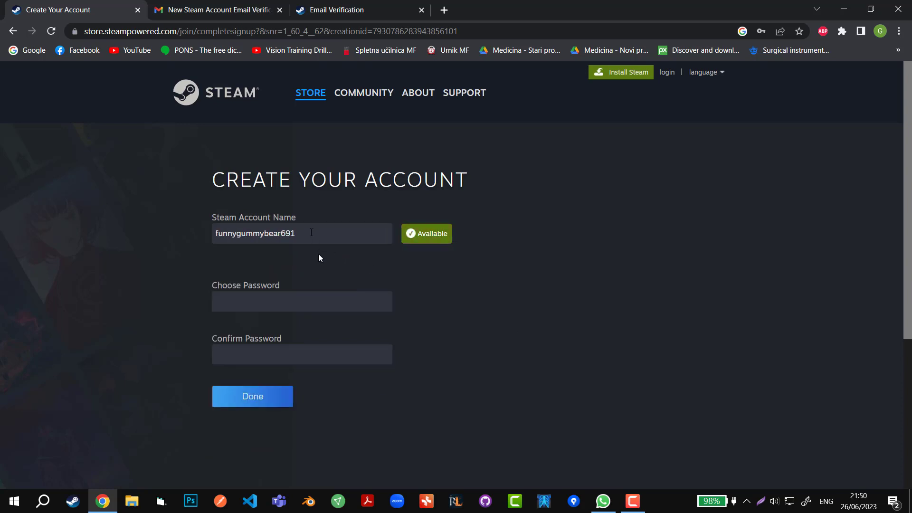
{"action": "mouse_move", "coordinate": [261, 289]}
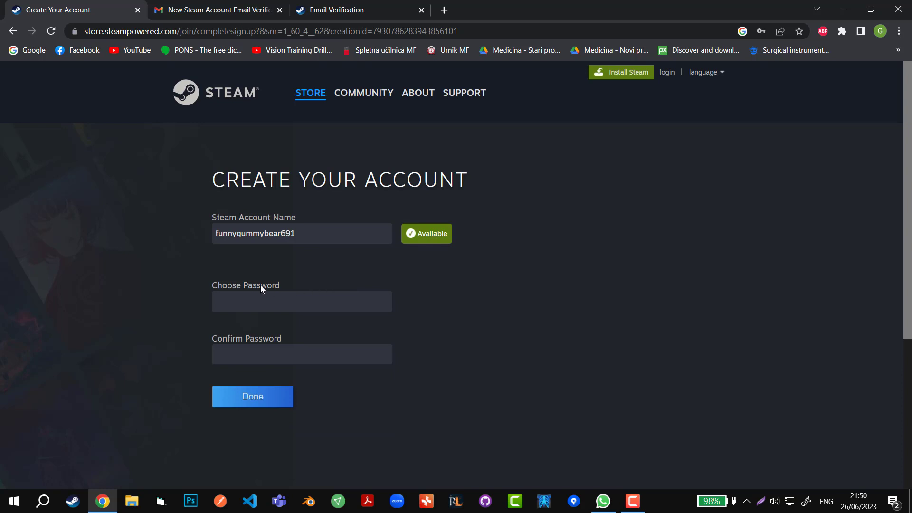
{"action": "mouse_move", "coordinate": [302, 257]}
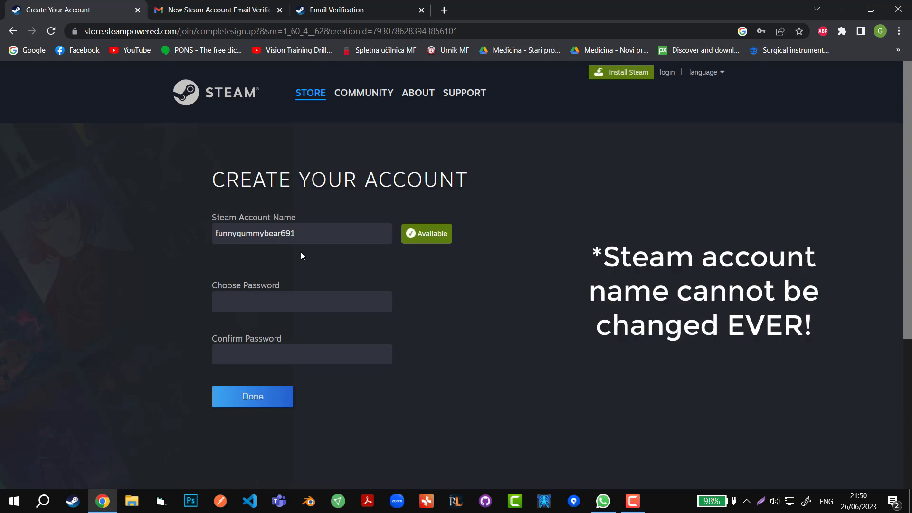
Set and confirm the password, finish with Done, and dismiss Chrome's save-password prompt
{"action": "left_click", "coordinate": [302, 302]}
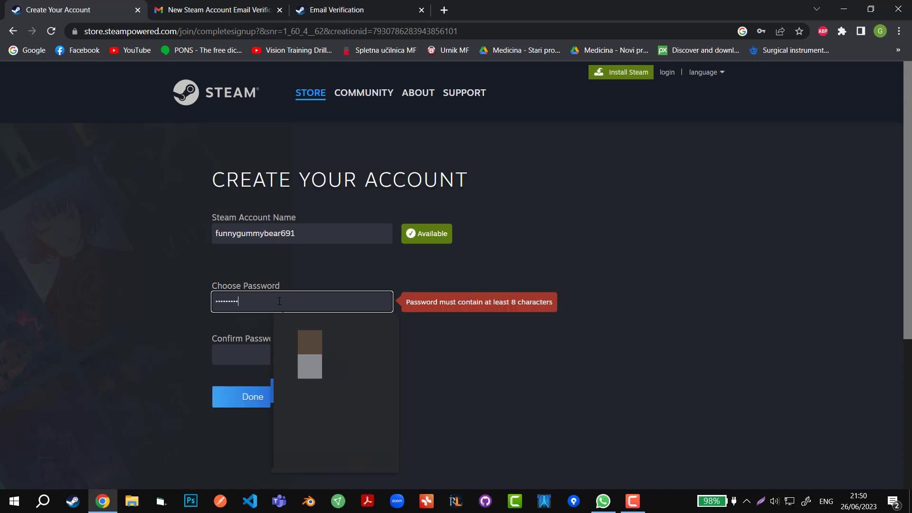
{"action": "type", "text": "•••••"}
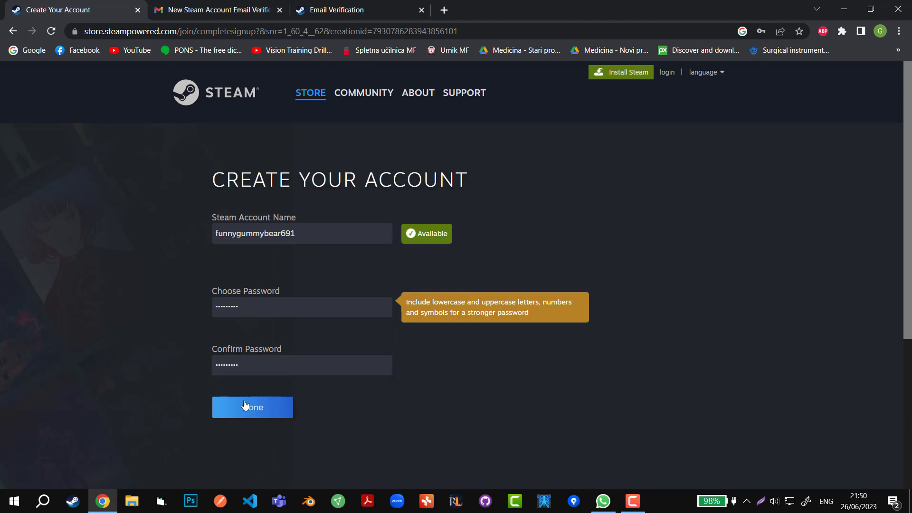
{"action": "left_click", "coordinate": [253, 407]}
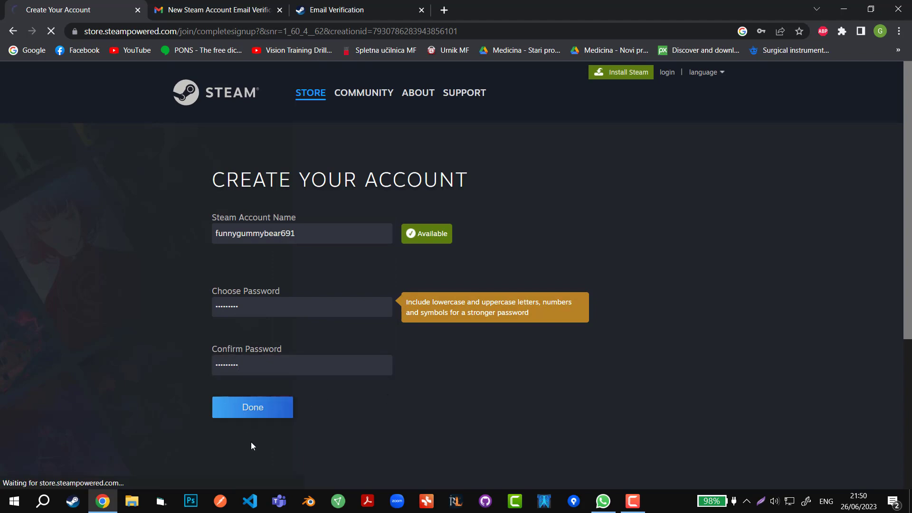
{"action": "left_click", "coordinate": [253, 407]}
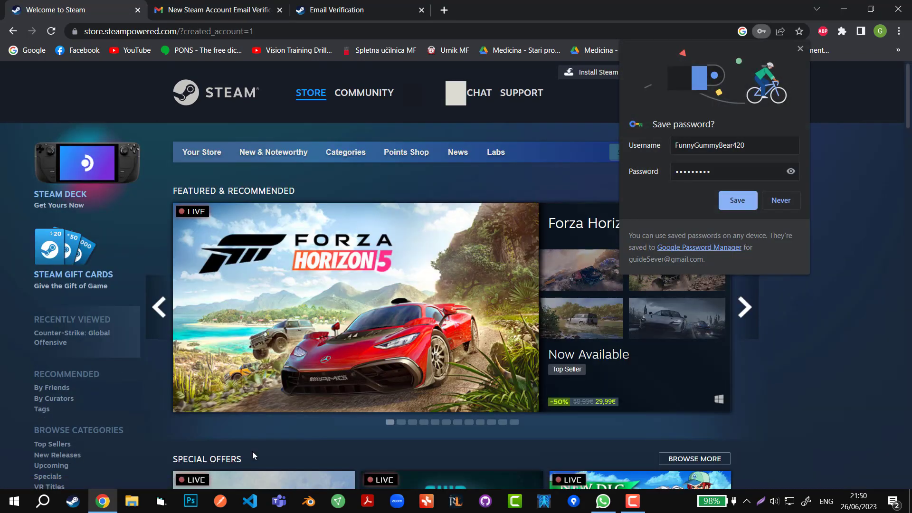
{"action": "left_click", "coordinate": [781, 201]}
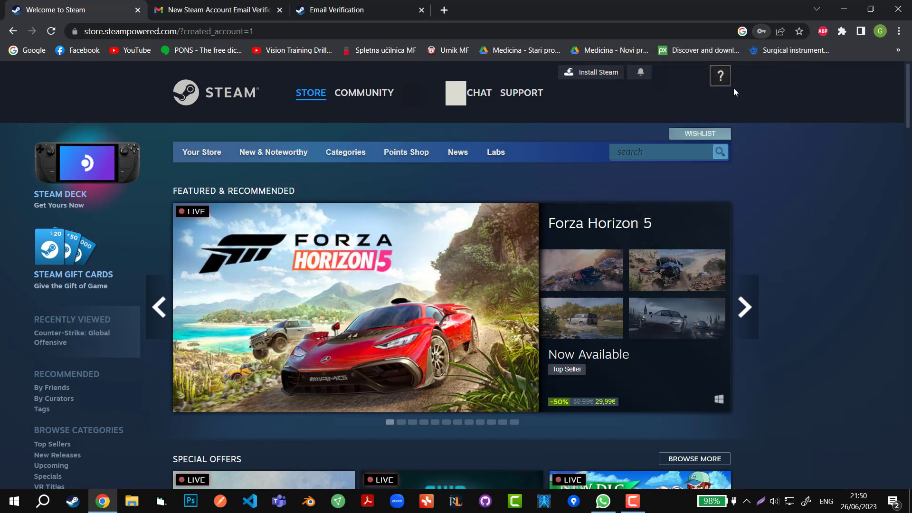